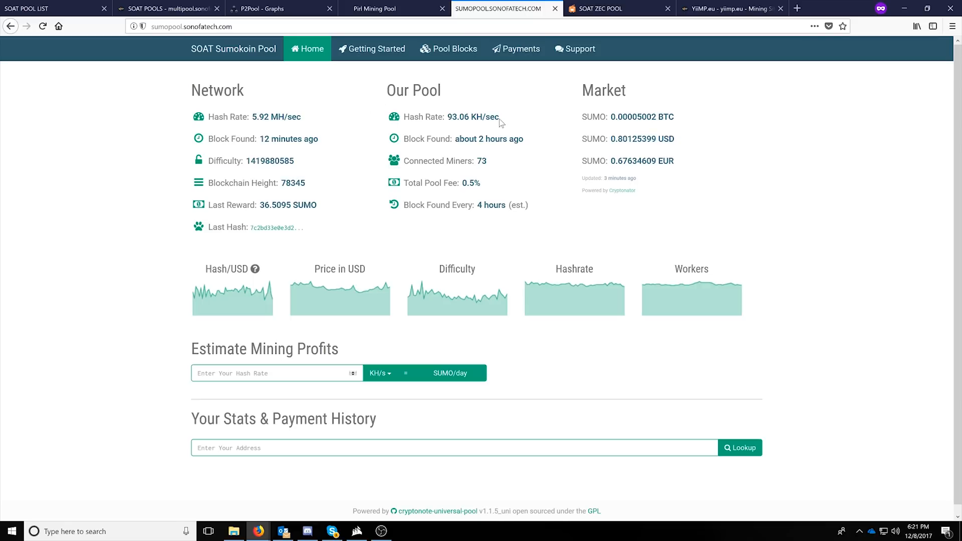
- View the Pool Blocks list of 612 mined blocks with heights, maturity, difficulty and shares
double_click(457, 116)
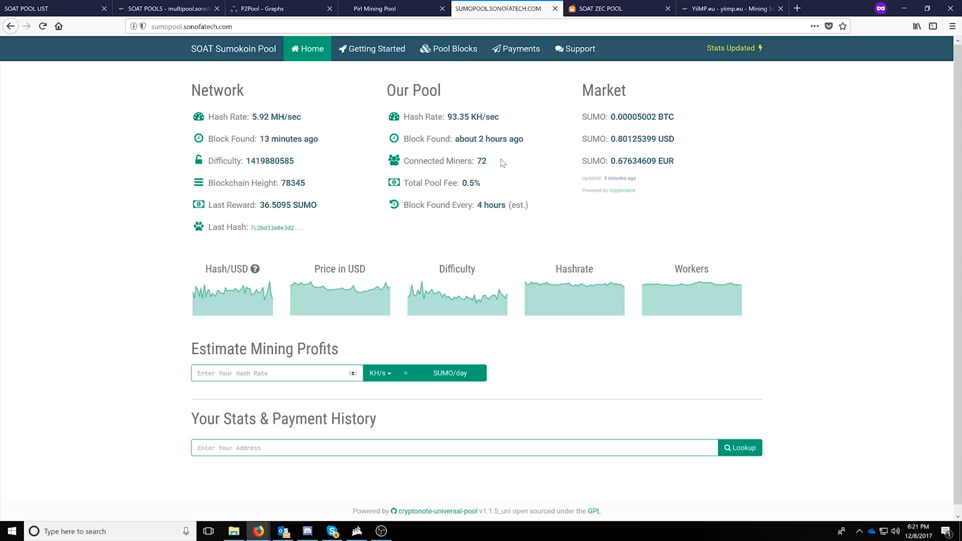
double_click(471, 183)
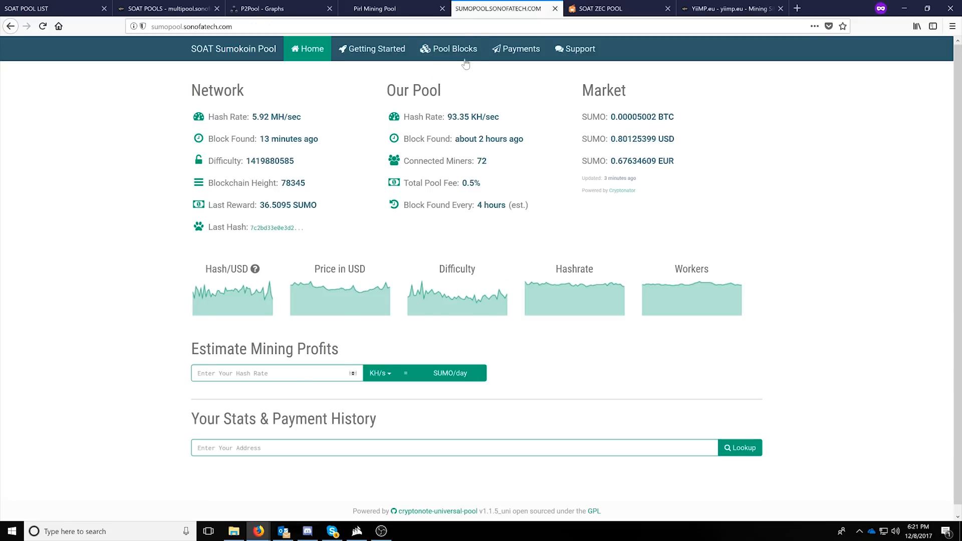
left_click(449, 48)
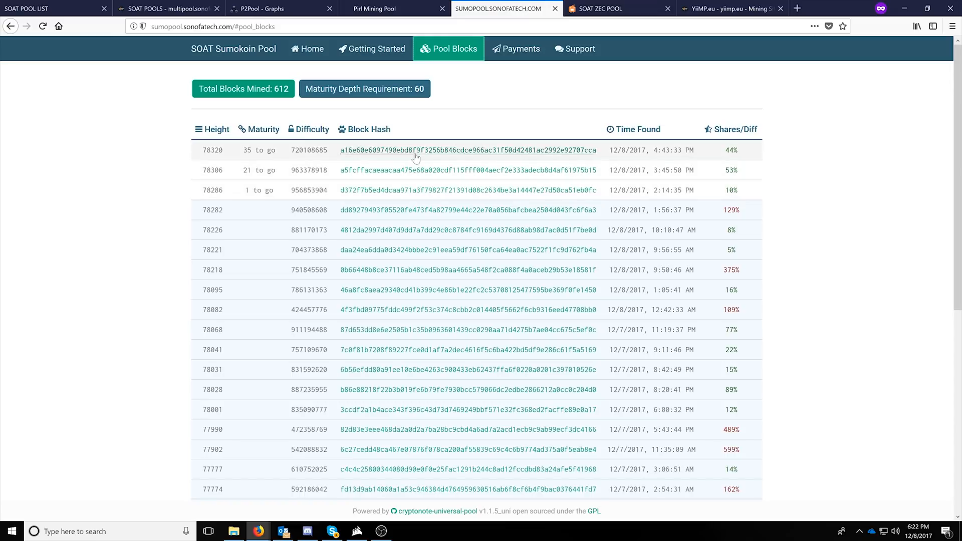
mouse_move(415, 153)
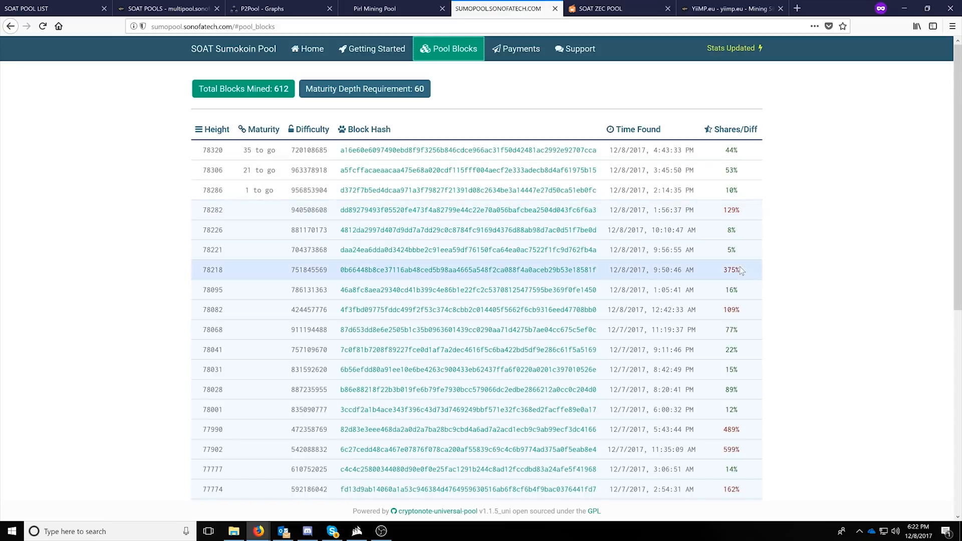
mouse_move(725, 251)
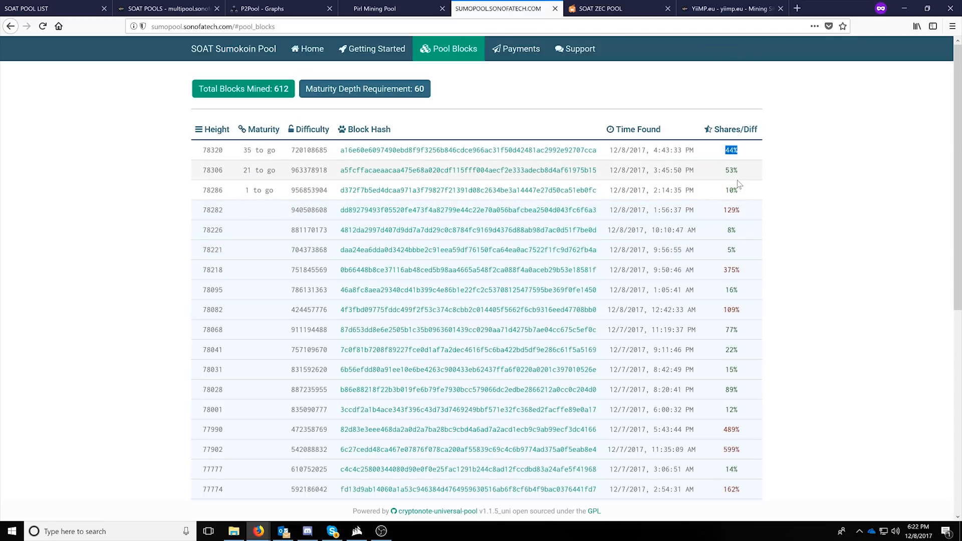
scroll("down", 3)
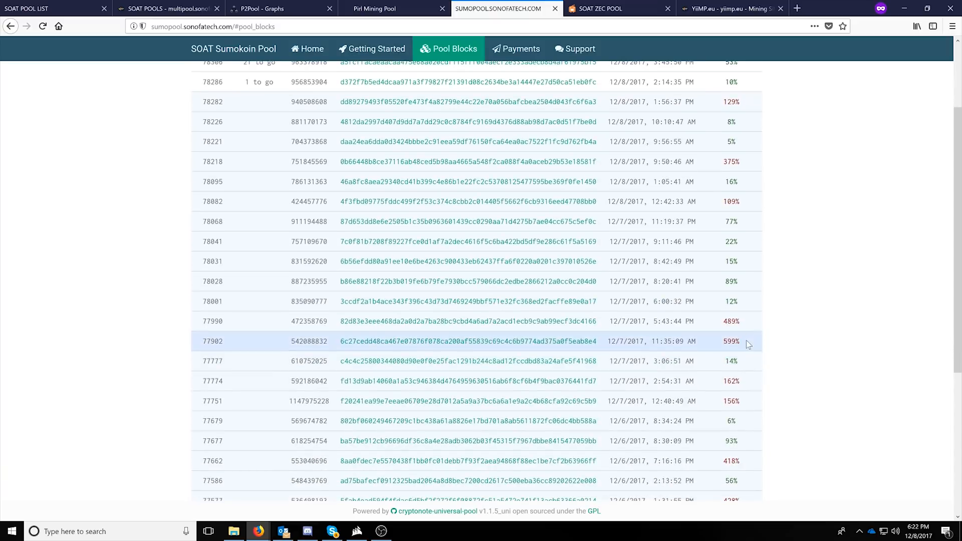
double_click(730, 320)
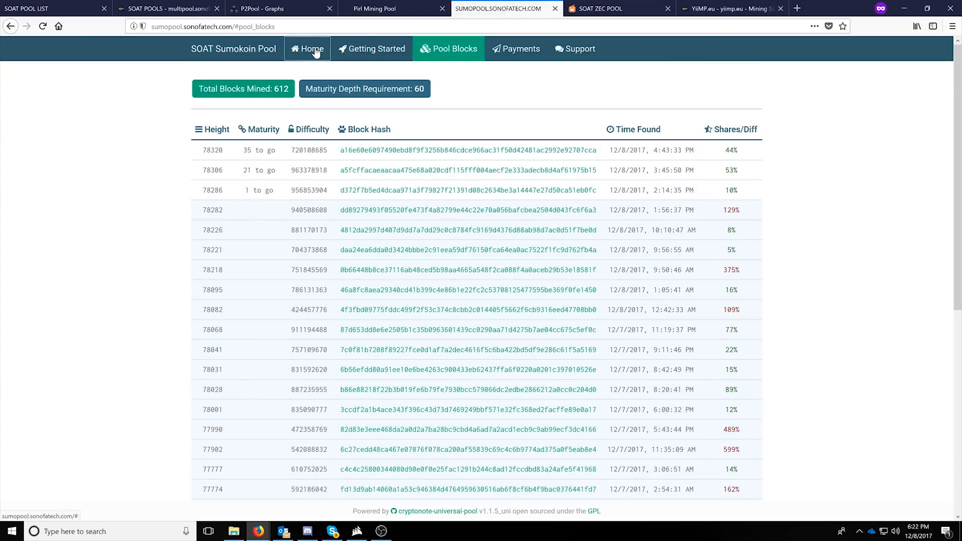
- Switch to the SOAT ZEC Pool home page showing 11 bitcoinz miners at 4.53 KSol/s
left_click(617, 8)
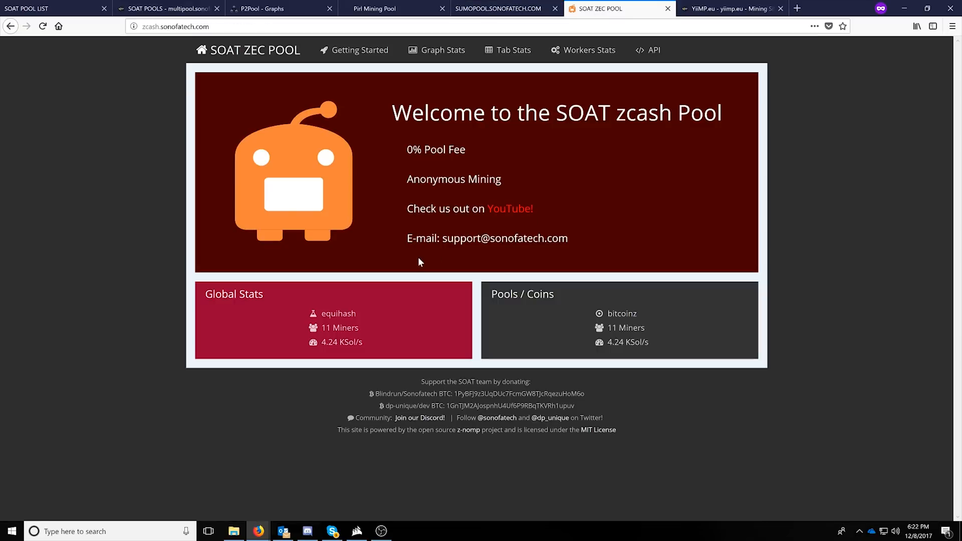
mouse_move(442, 63)
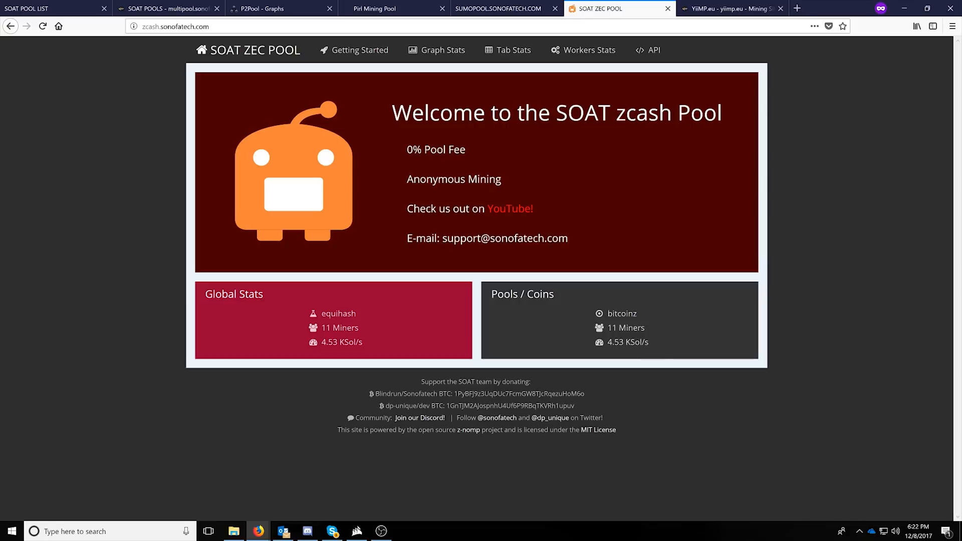
double_click(627, 342)
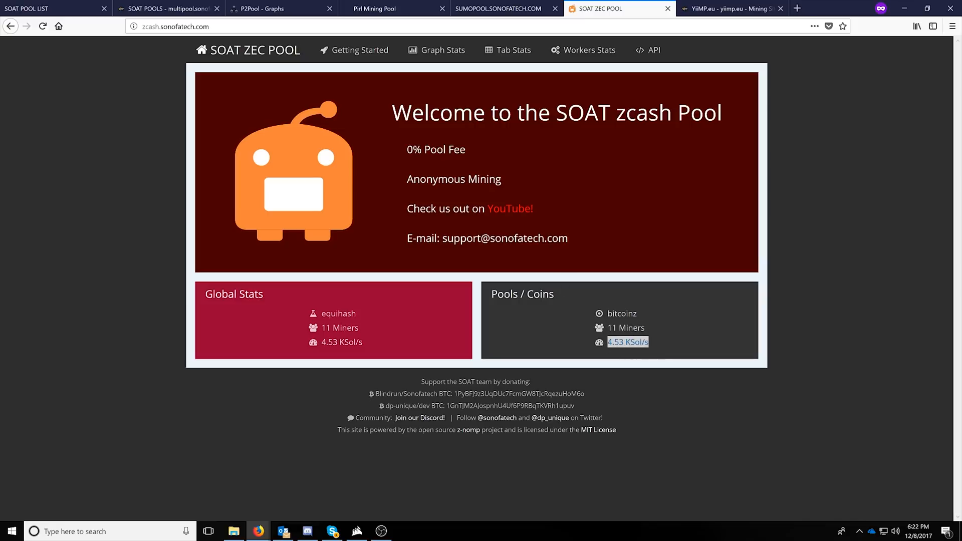
- Browse the Graph Stats page: hashrate history, 91 bitcoinz blocks found and last 8 block finders
left_click(436, 50)
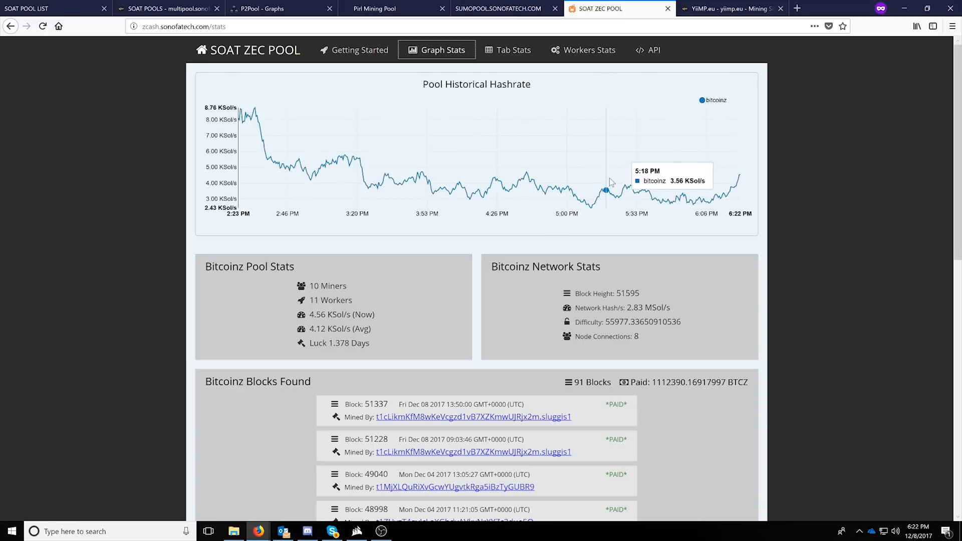
scroll("down", 3)
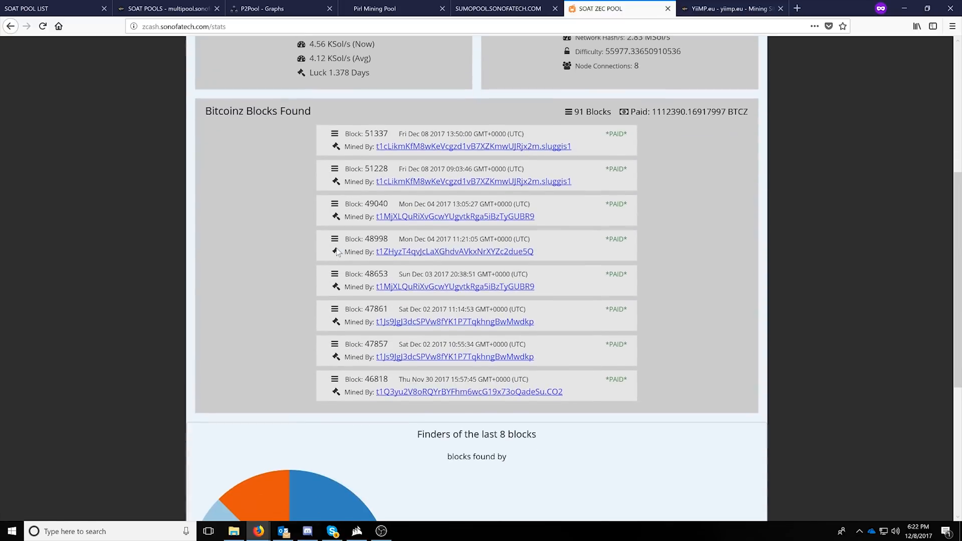
scroll("up", 3)
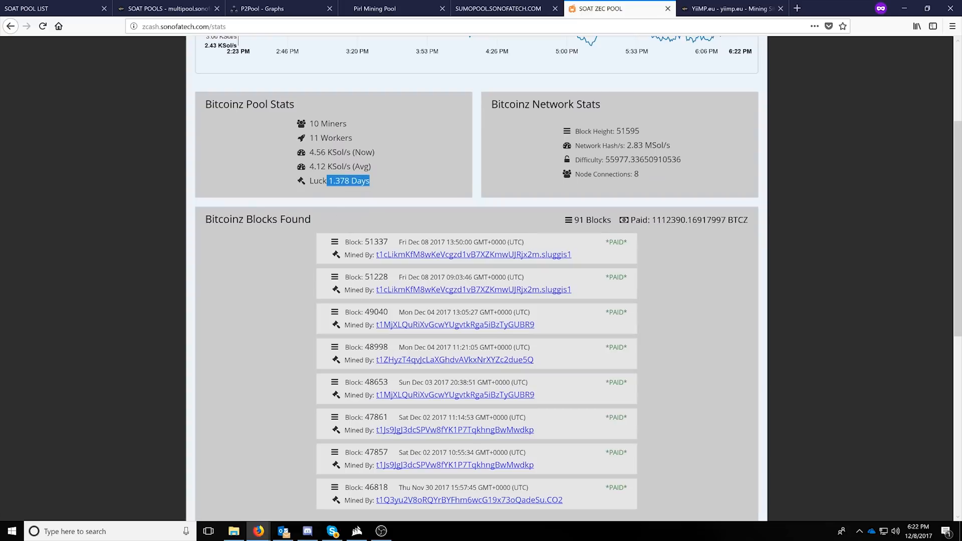
left_click(411, 160)
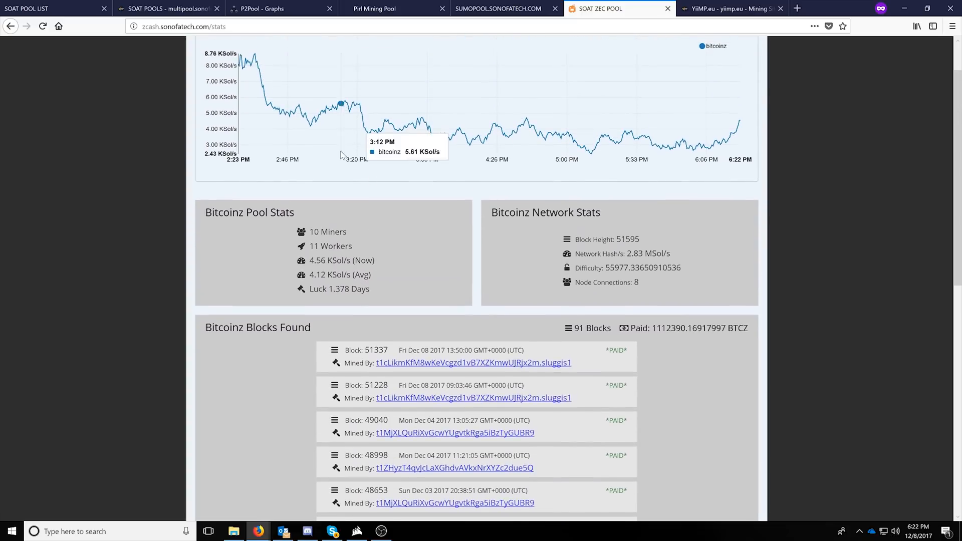
mouse_move(476, 291)
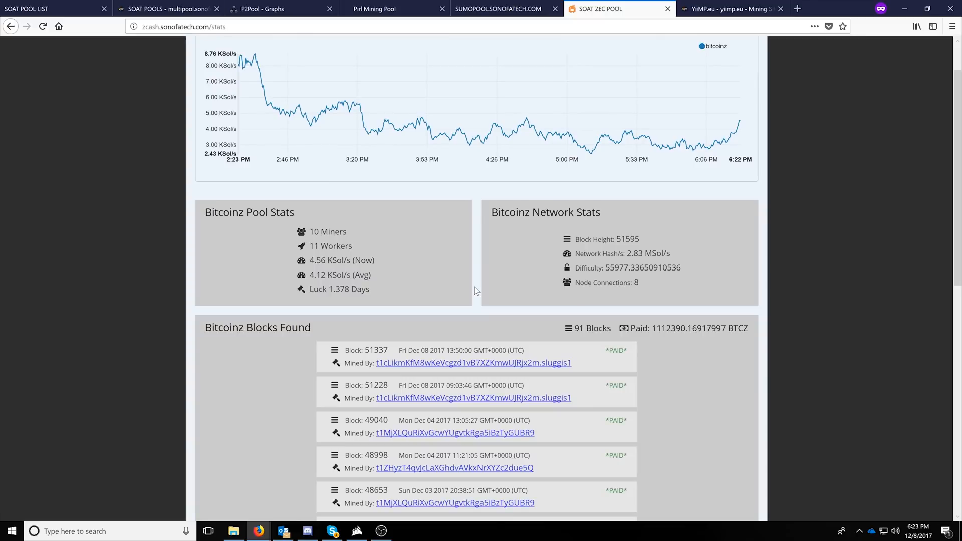
mouse_move(439, 268)
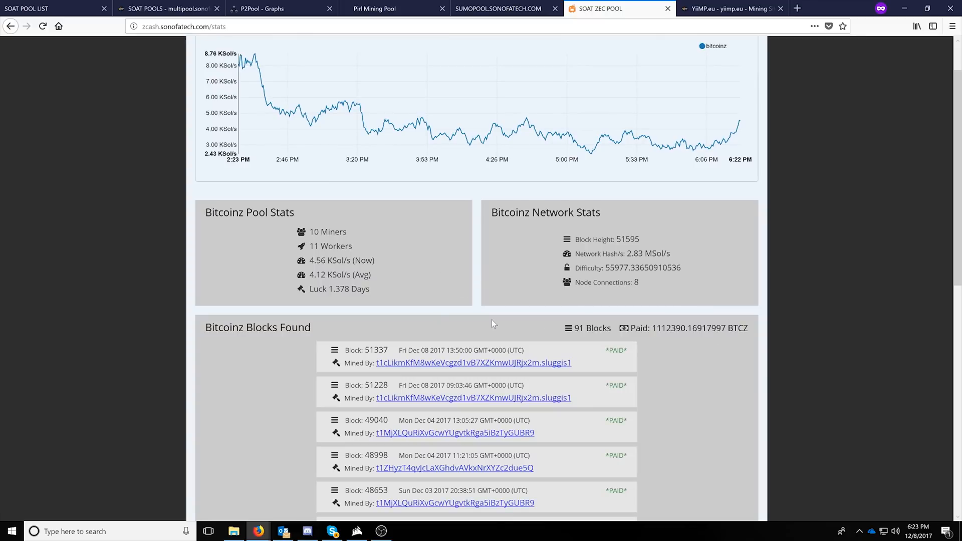
scroll("down", 3)
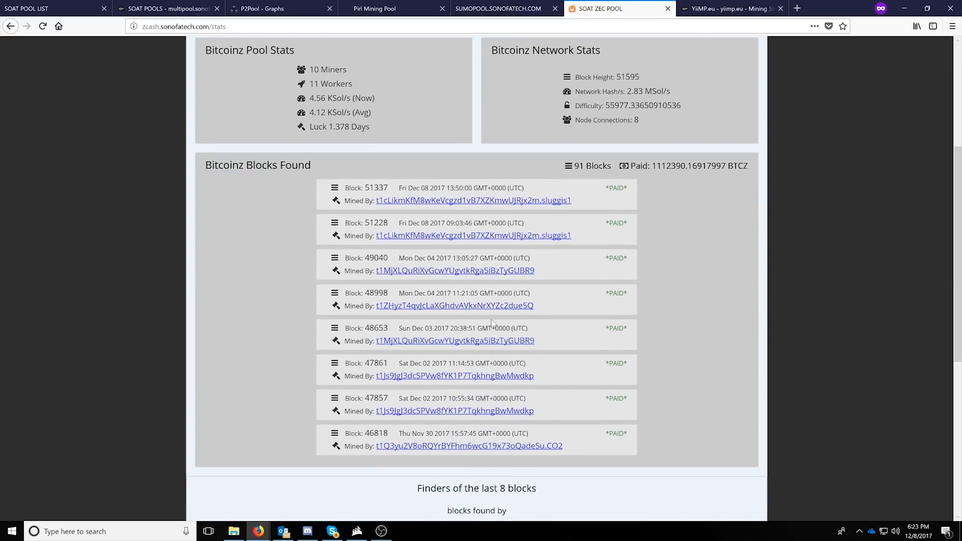
scroll("up", 3)
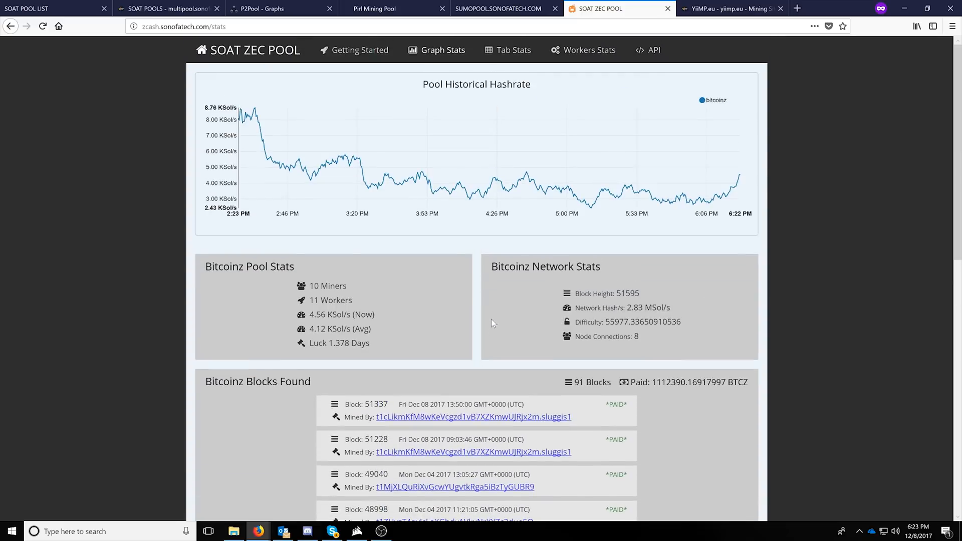
mouse_move(499, 55)
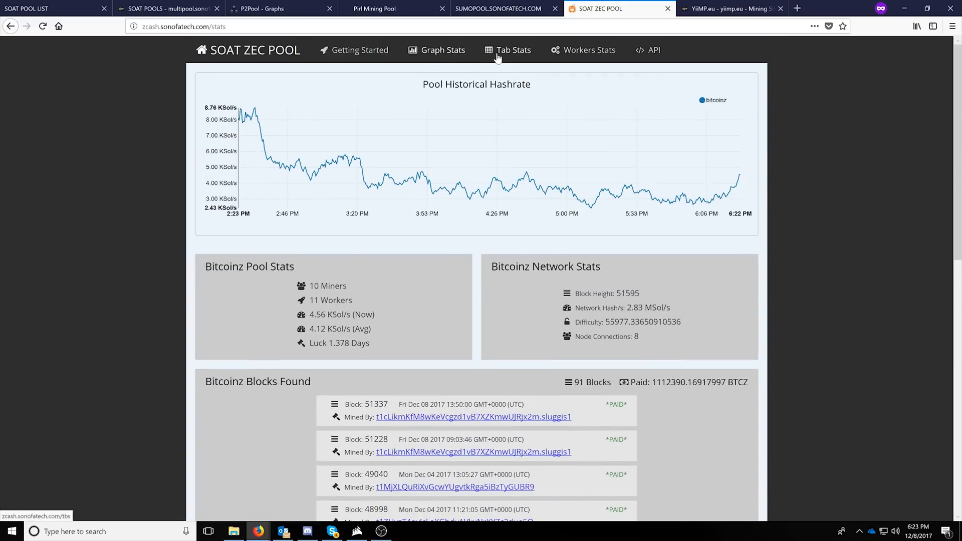
mouse_move(721, 166)
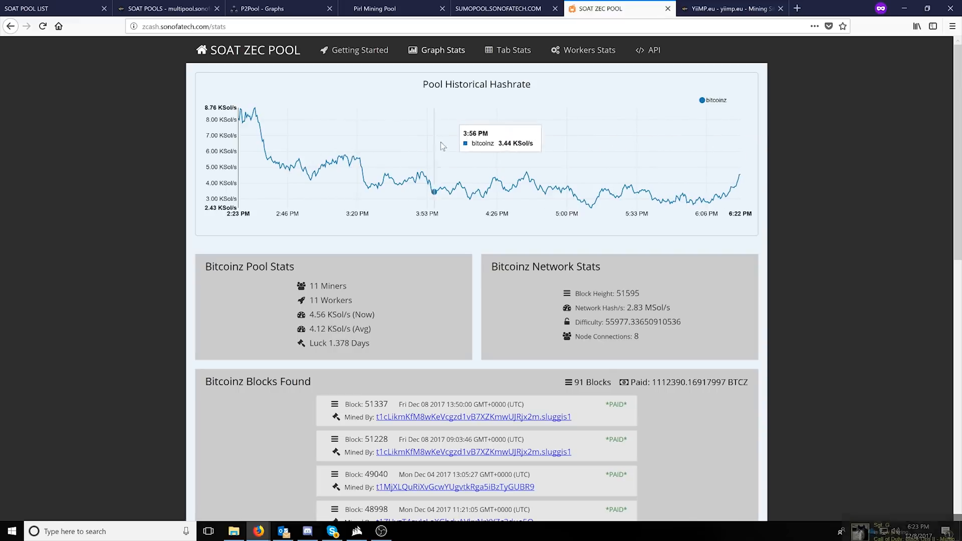
scroll("down", 3)
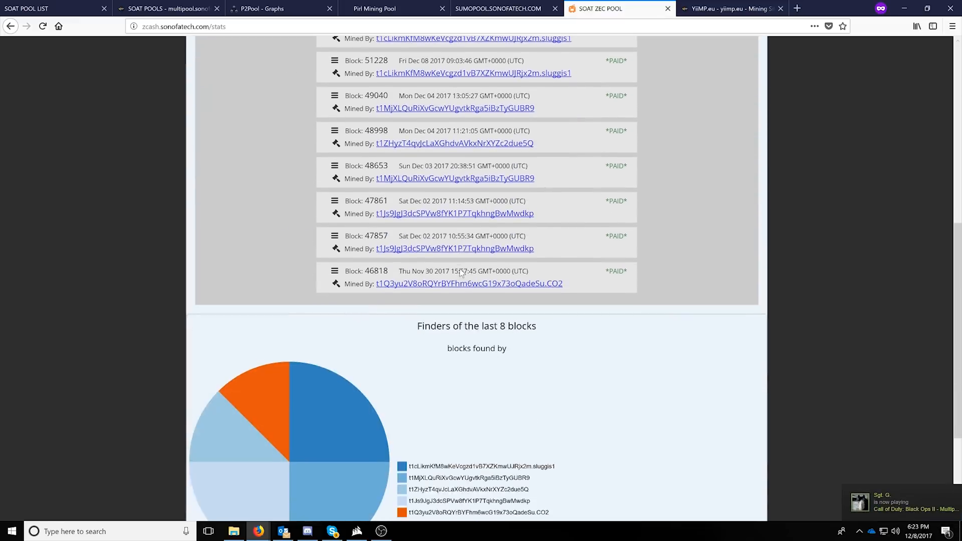
scroll("up", 3)
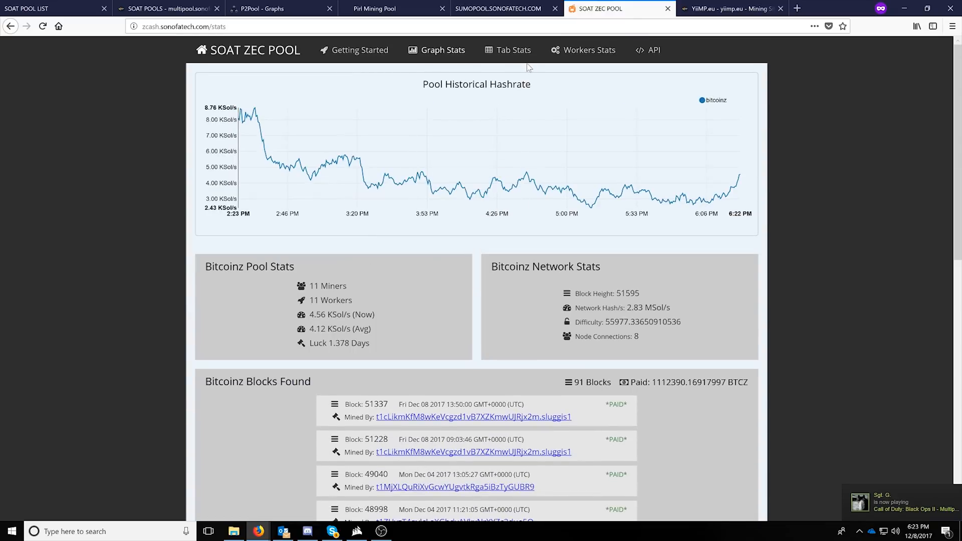
- From Workers Stats, view the top bitcoinz miner's page with its Gaming worker at 1.40 KSol/s and zero balance
left_click(589, 50)
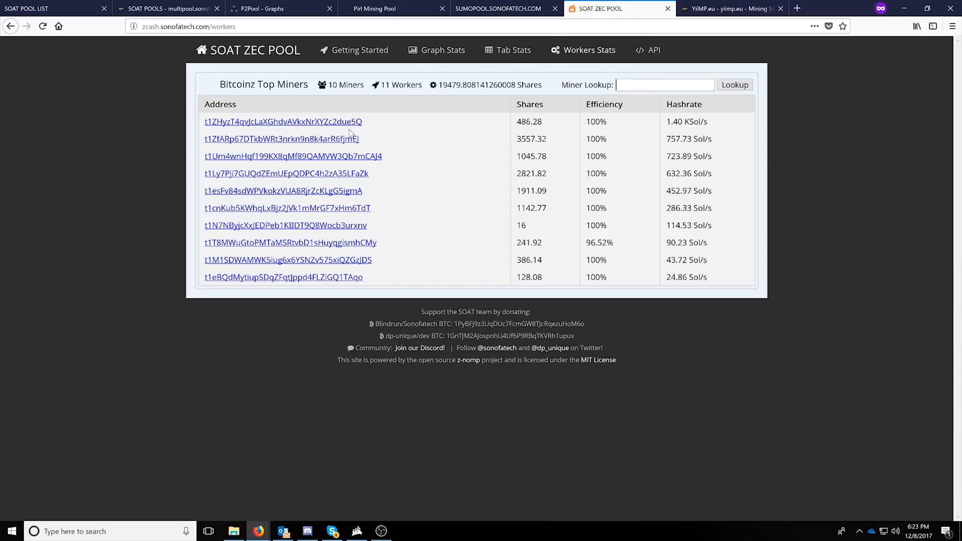
left_click(284, 122)
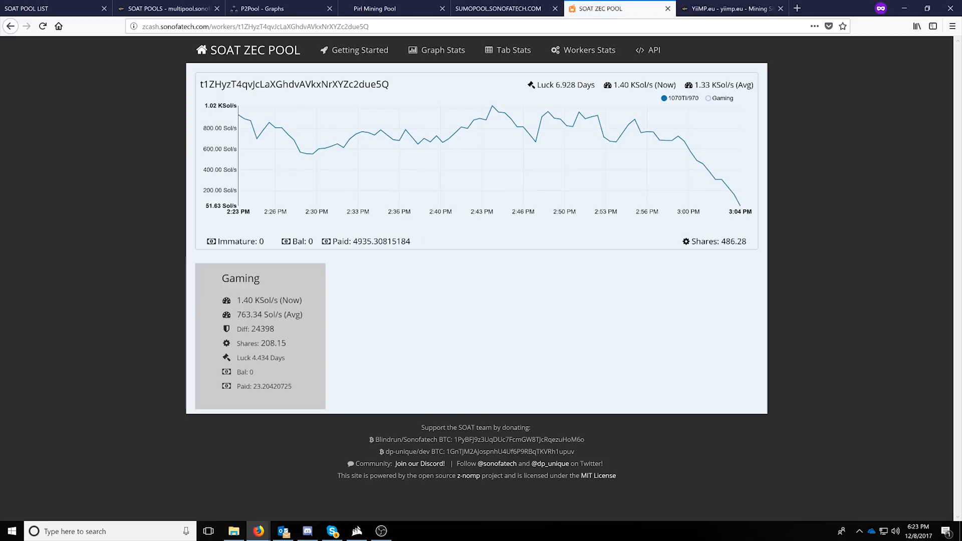
mouse_move(559, 118)
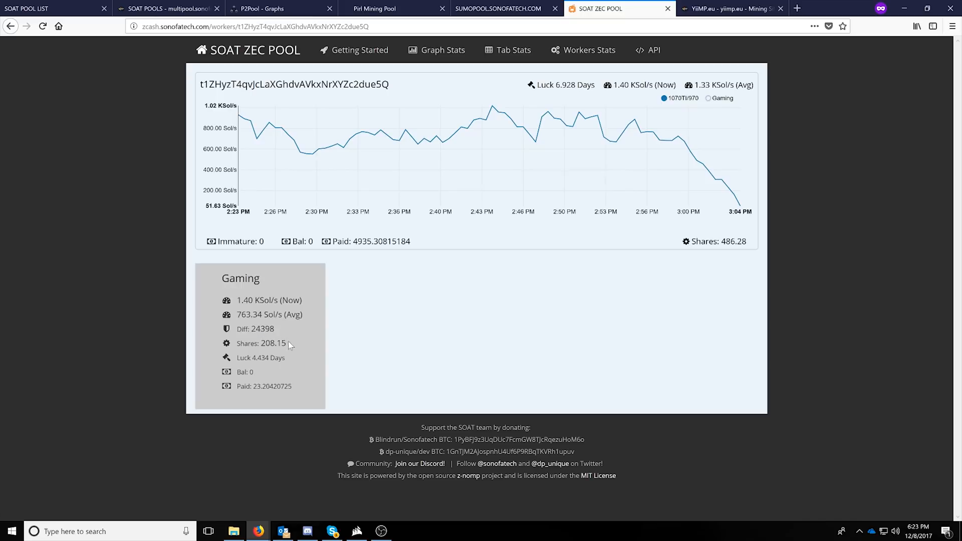
mouse_move(437, 347)
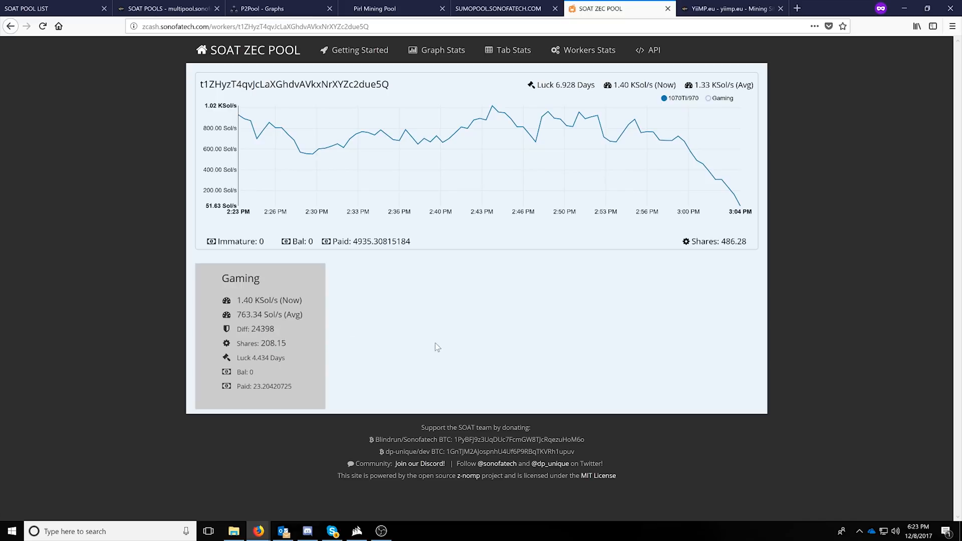
double_click(244, 372)
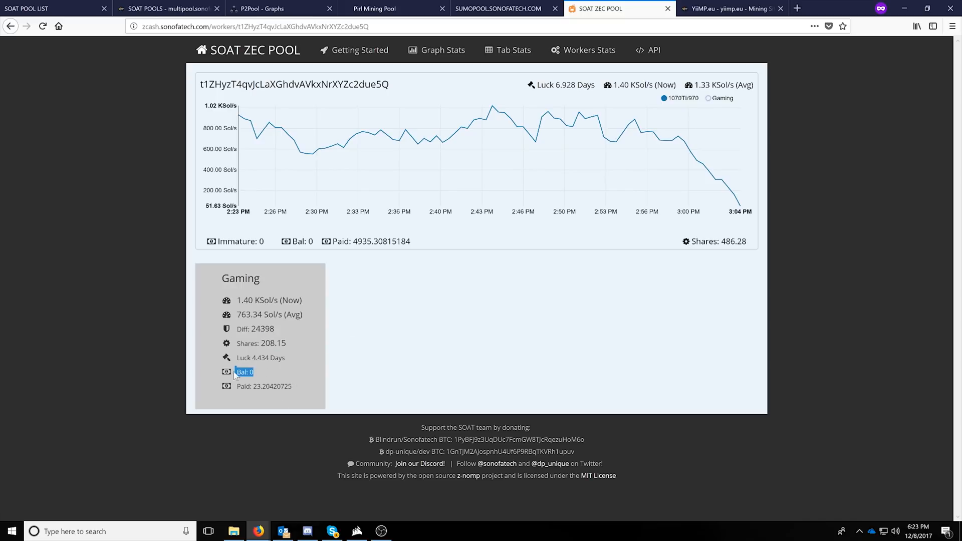